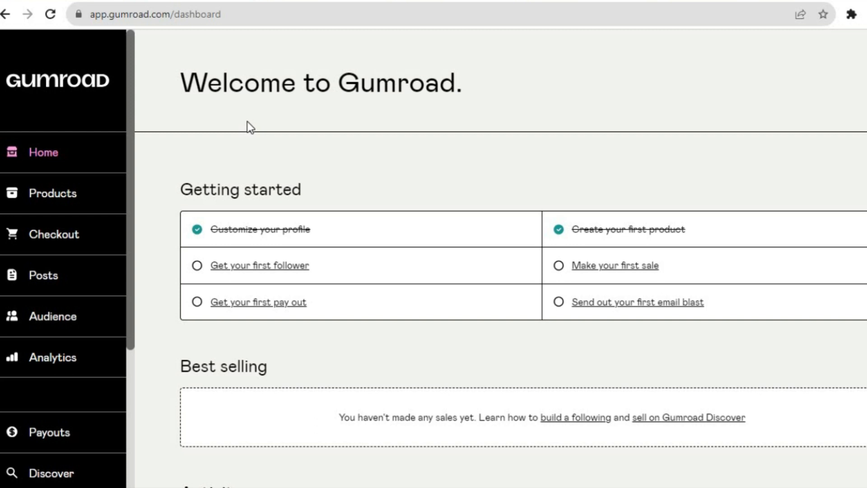
mouse_move(131, 162)
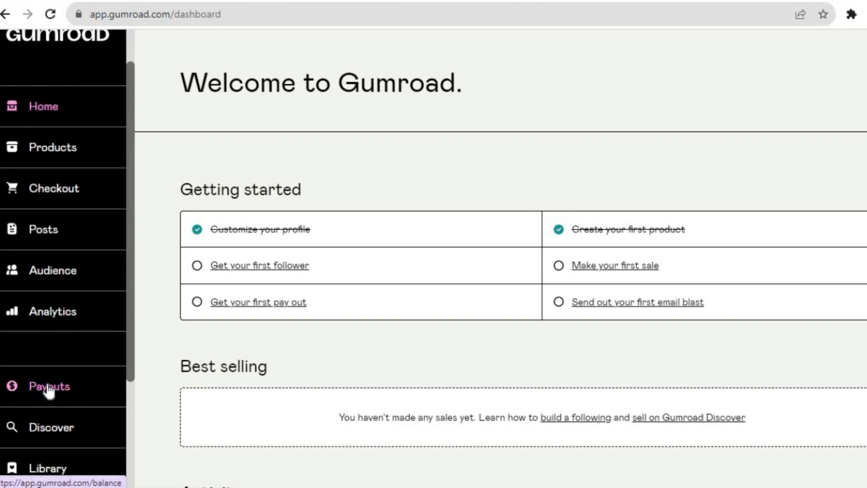
Open the Payouts page from the left sidebar, showing a $0 balance.
left_click(49, 386)
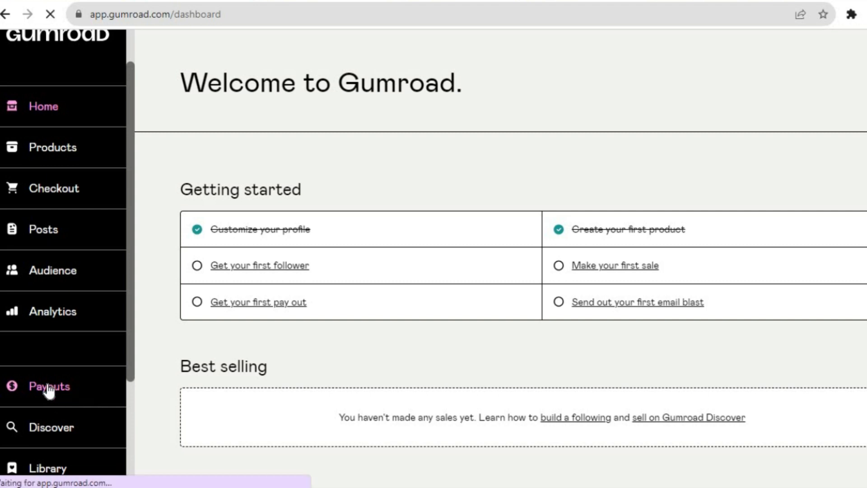
left_click(49, 385)
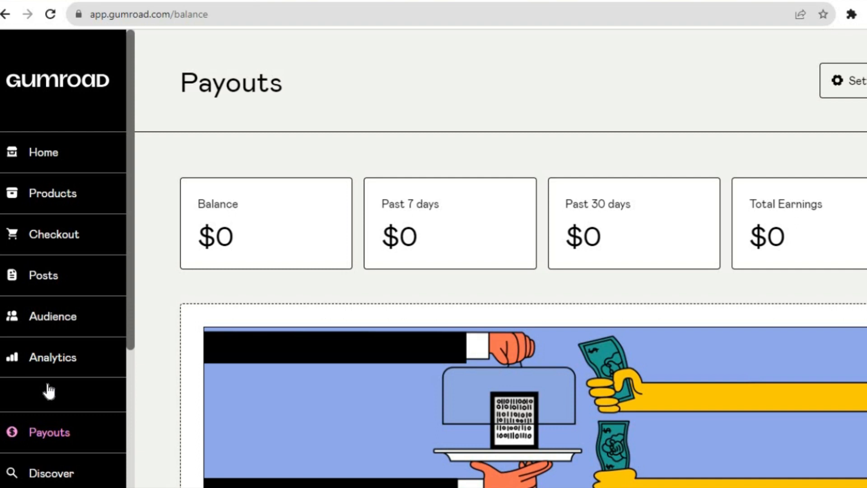
mouse_move(851, 74)
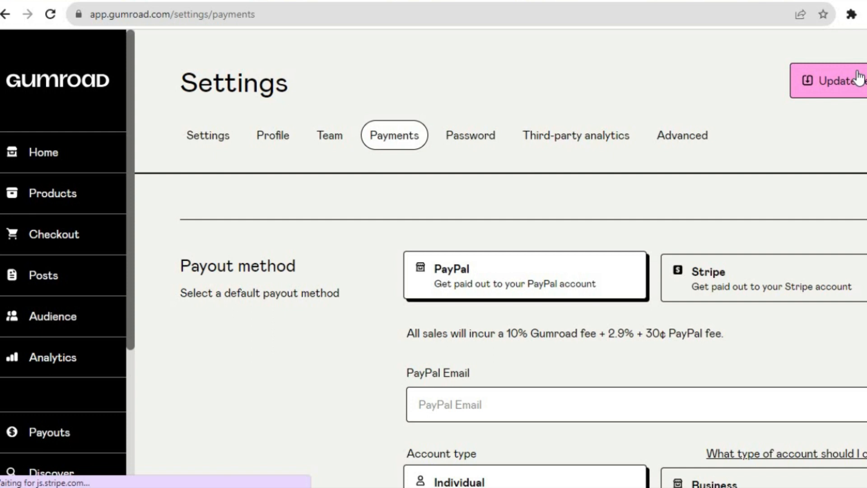
mouse_move(724, 279)
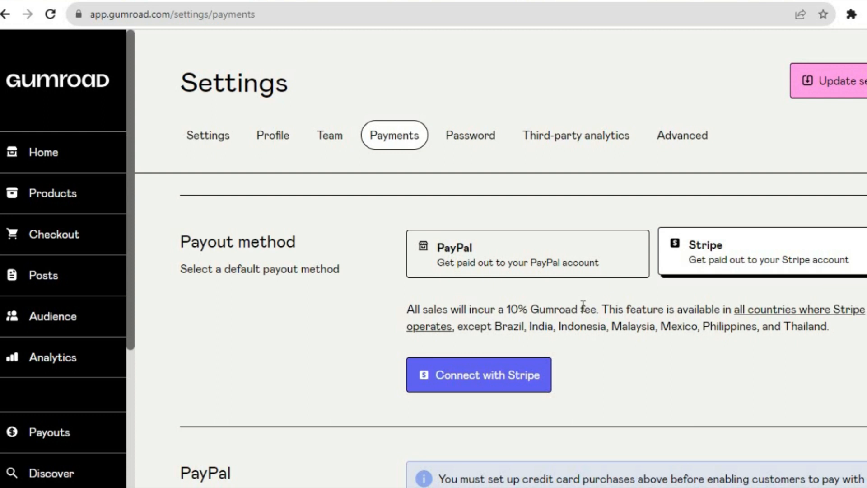
mouse_move(508, 304)
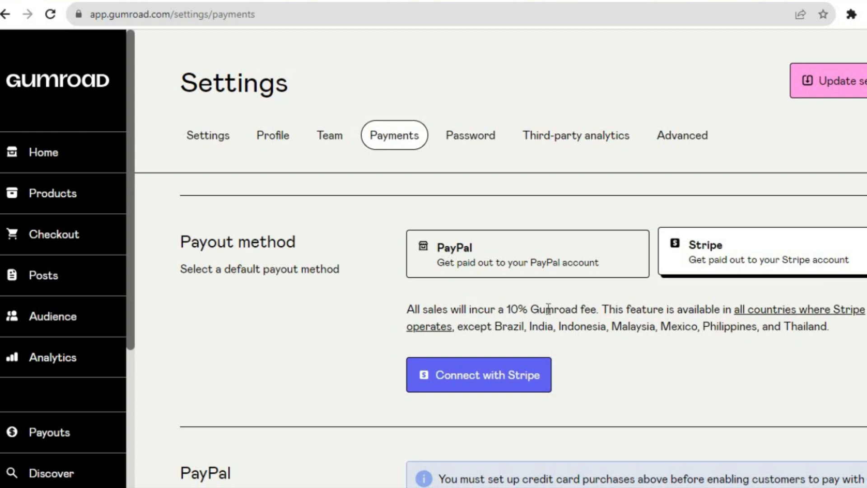
mouse_move(479, 371)
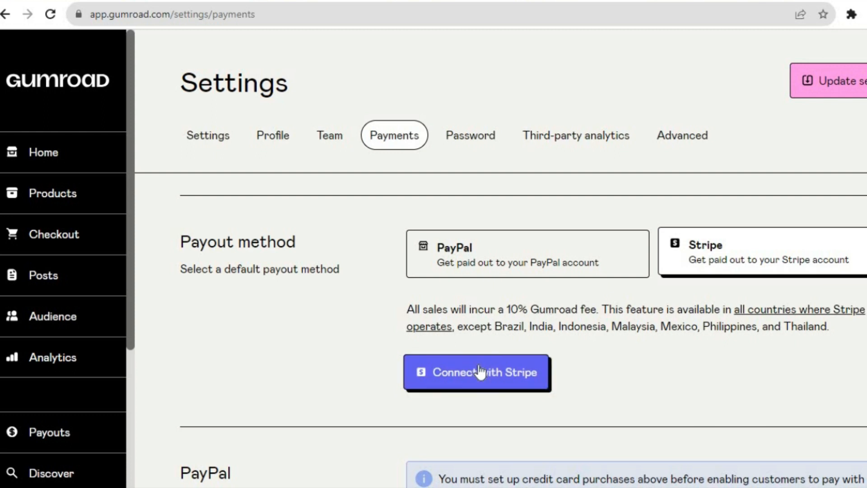
Choose Stripe as the payout method and trigger Connect with Stripe.
left_click(477, 372)
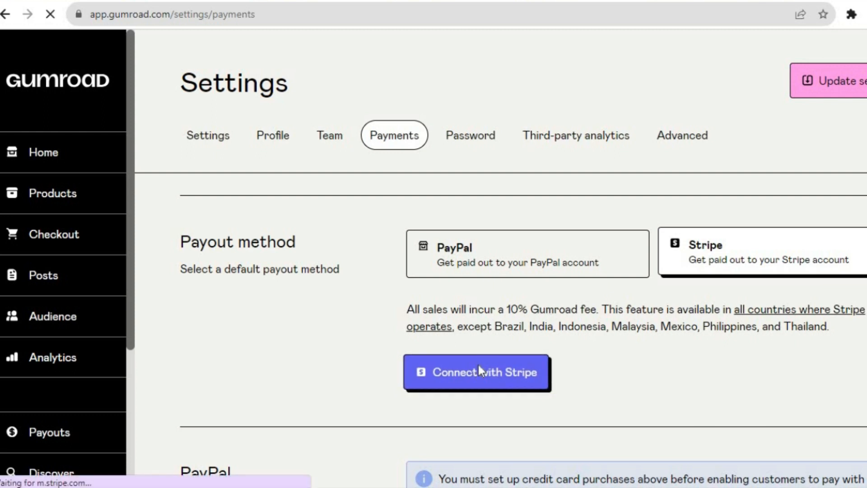
Load the 'Get started with Stripe' sign-up page, then return to Gumroad payment settings.
left_click(476, 371)
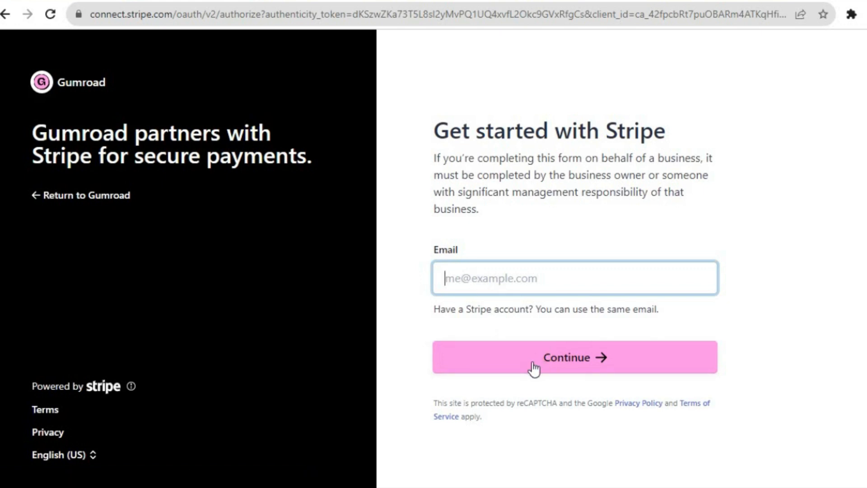
mouse_move(290, 278)
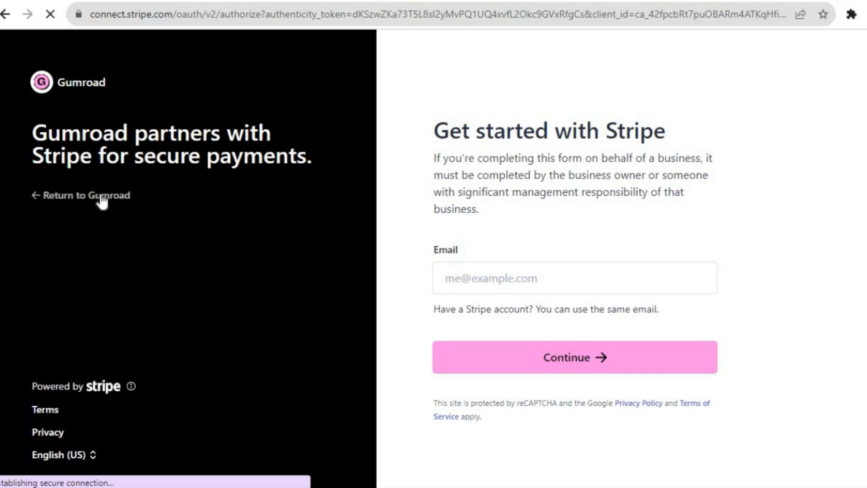
left_click(85, 195)
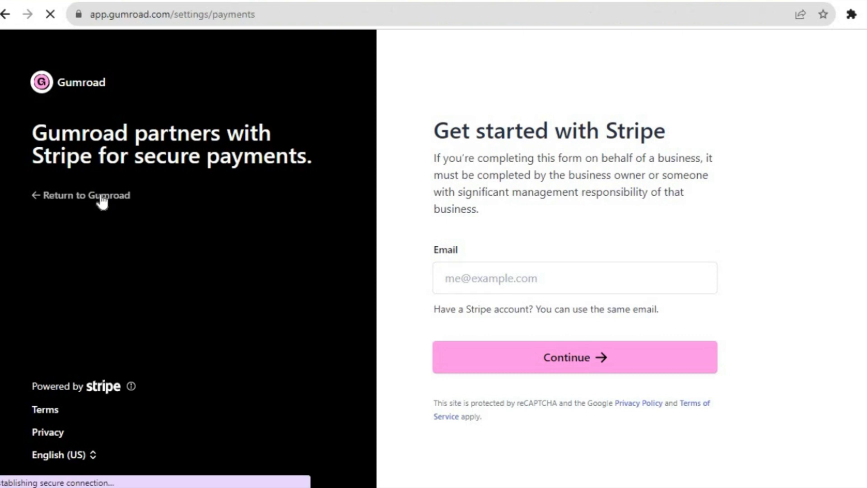